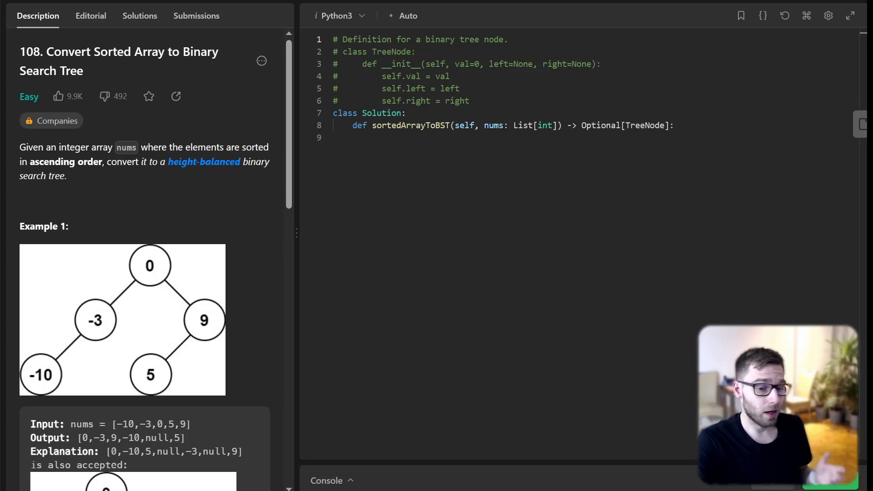
# Add a base case returning None for empty nums and compute mid = len(nums) // 2
pyautogui.scroll(-3)
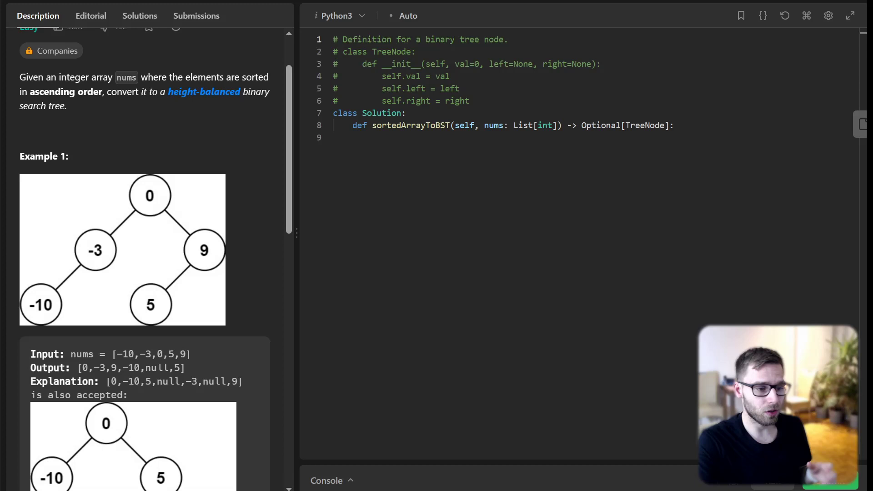
pyautogui.scroll(-3)
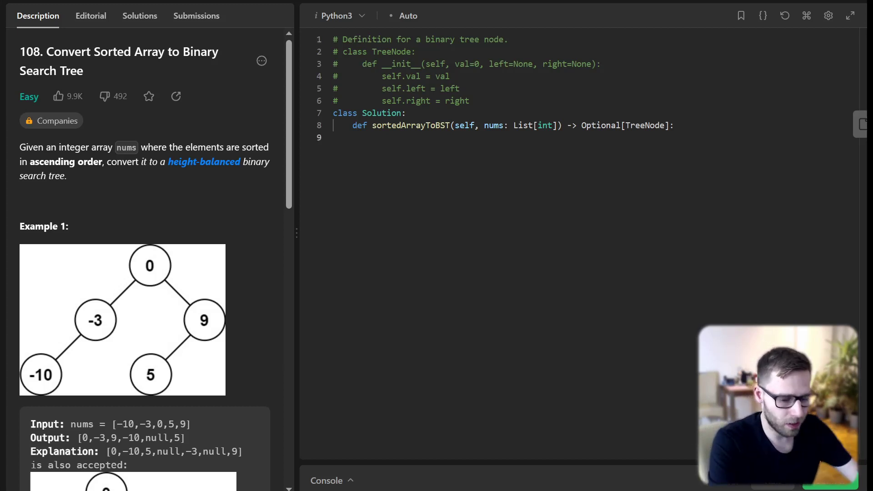
pyautogui.write('if')
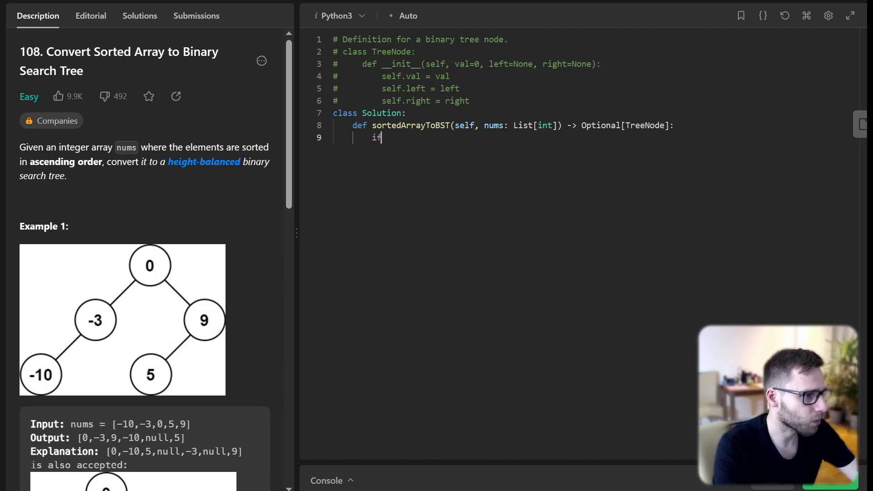
pyautogui.write('not nums:')
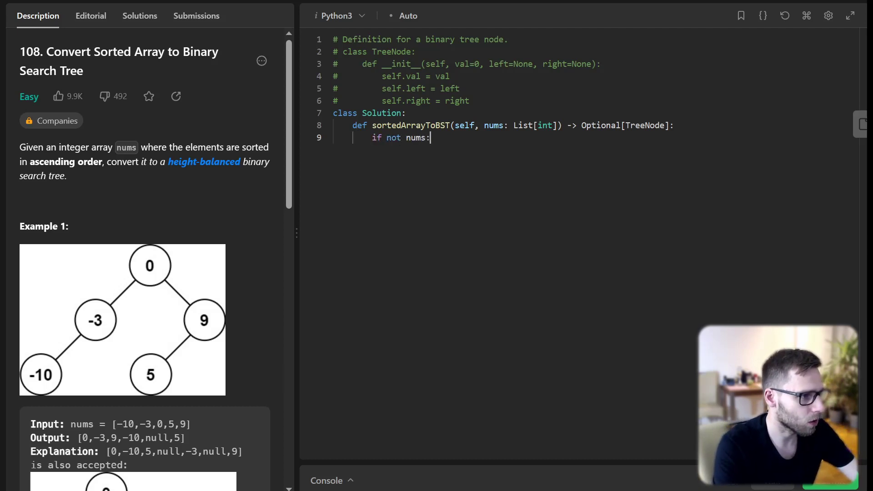
pyautogui.write('retu')
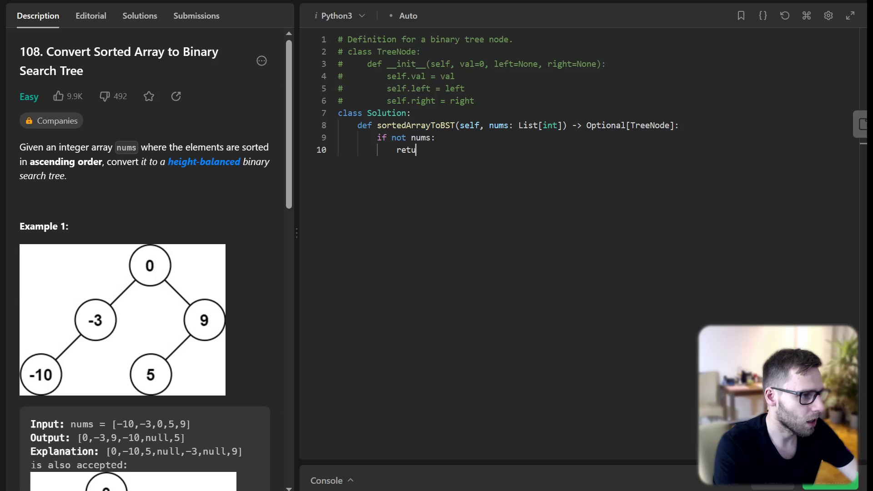
pyautogui.write('rn None')
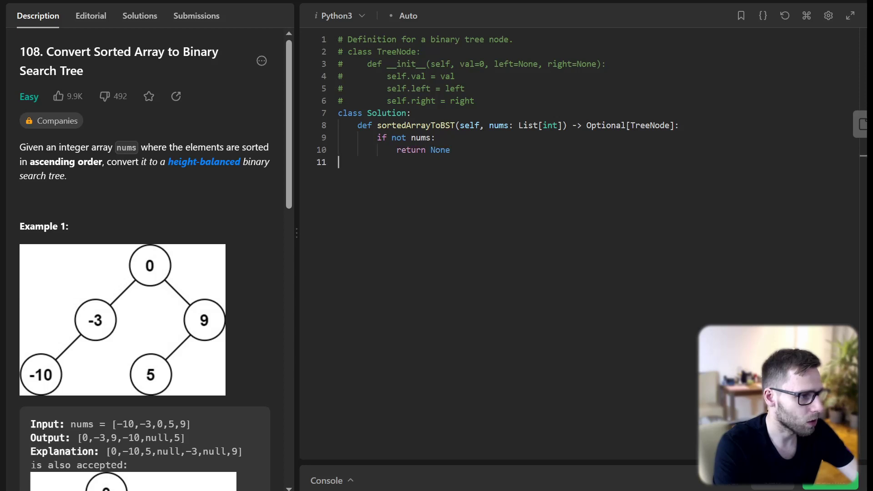
pyautogui.write('mid = len(nums)')
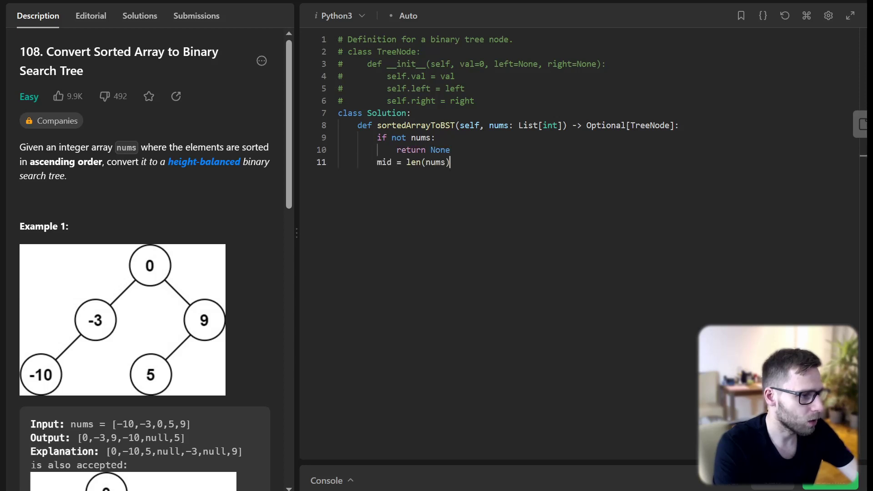
pyautogui.write('// 2')
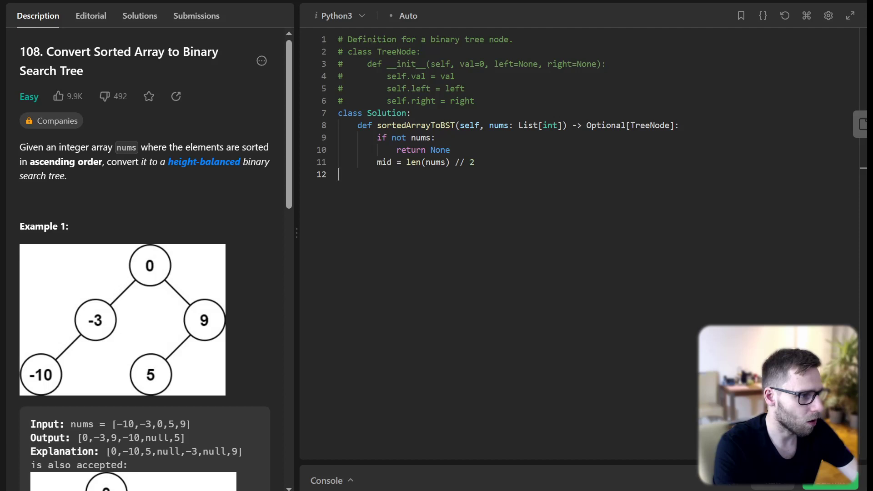
# Create a TreeNode from nums[mid] and build its left subtree recursively from the left half
pyautogui.write('# creat')
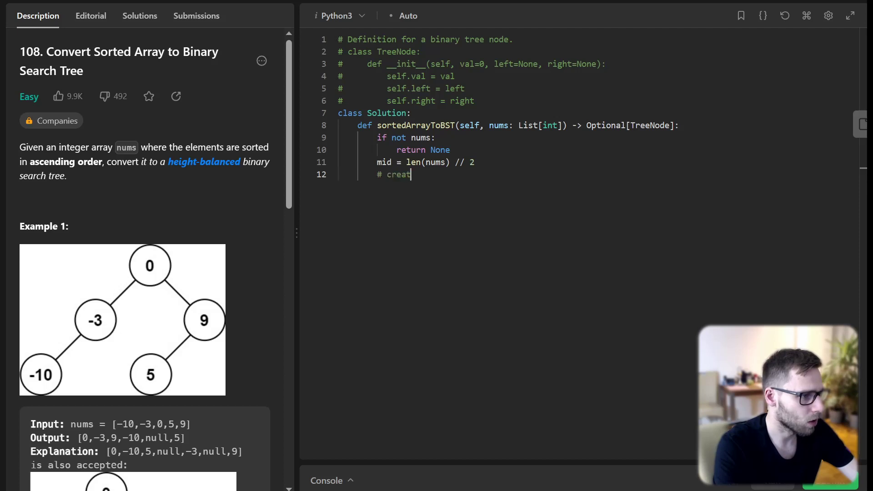
pyautogui.write('e node and construct subtrees')
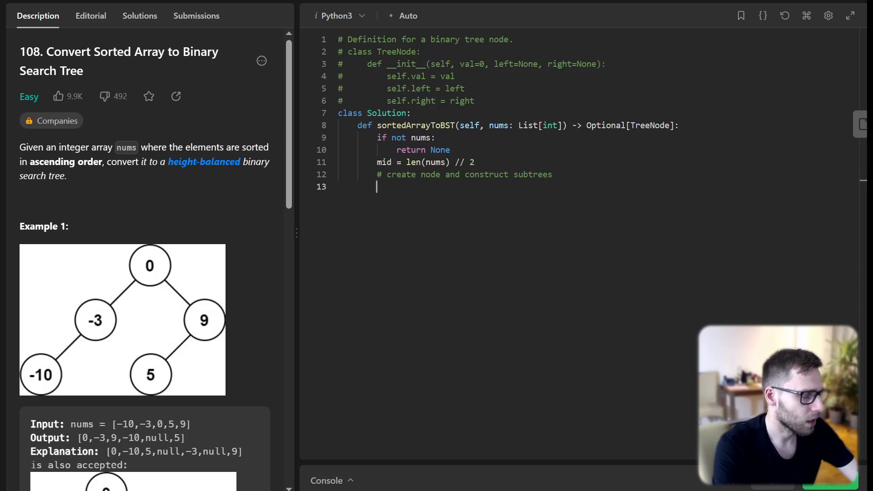
pyautogui.write('node = Tree')
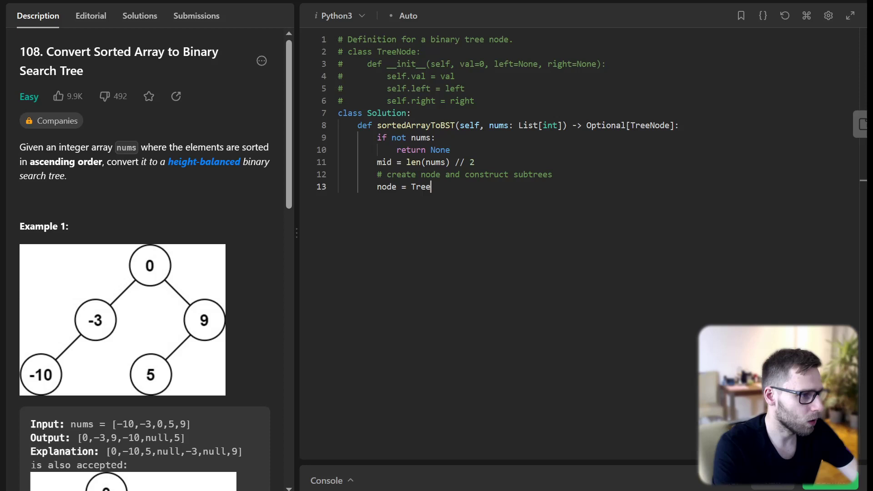
pyautogui.write('Node(nums[mid')
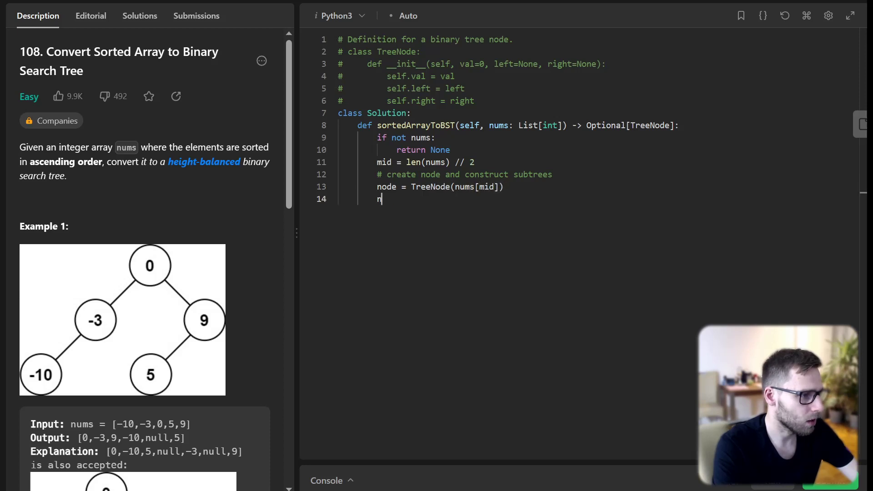
pyautogui.write('ode.left =')
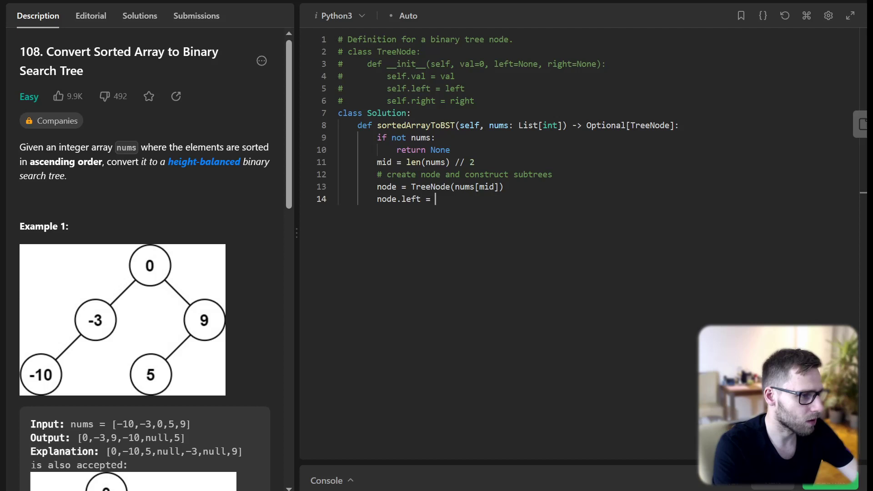
pyautogui.write('self.sorte')
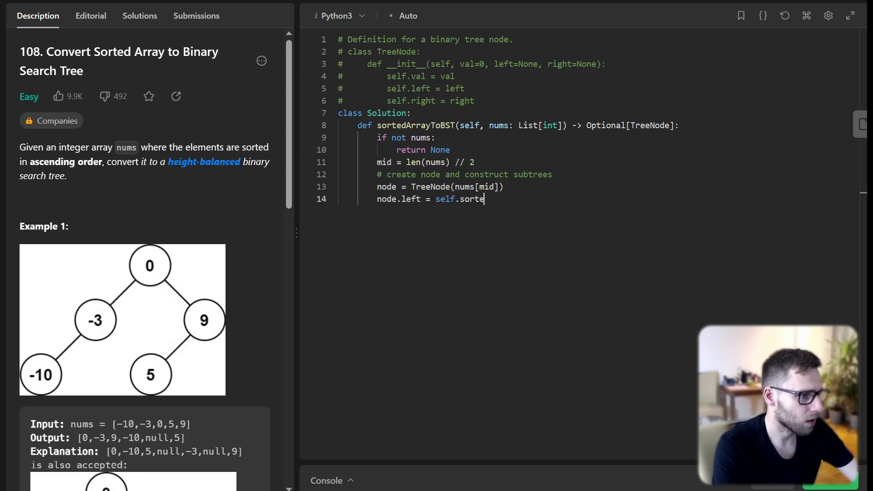
pyautogui.write('dArrayToBST(nums[:mid')
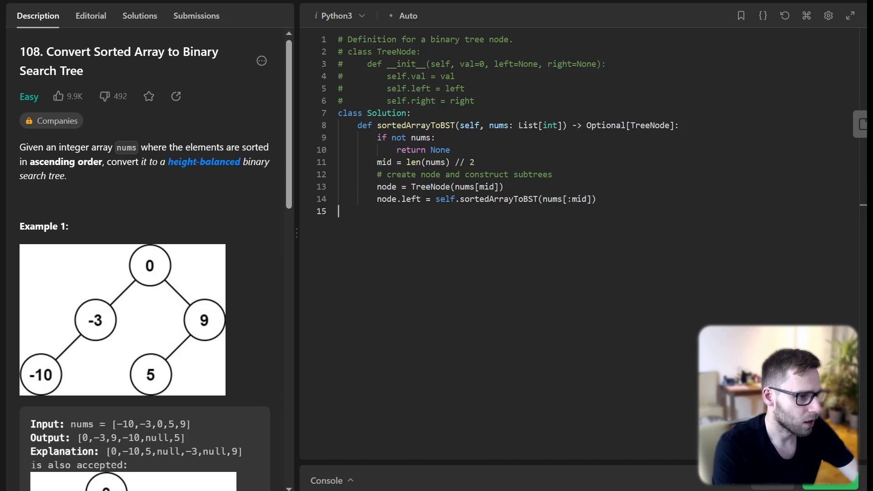
# Build the right subtree recursively from the right half, return node, and run the example tests
pyautogui.write('node.righ')
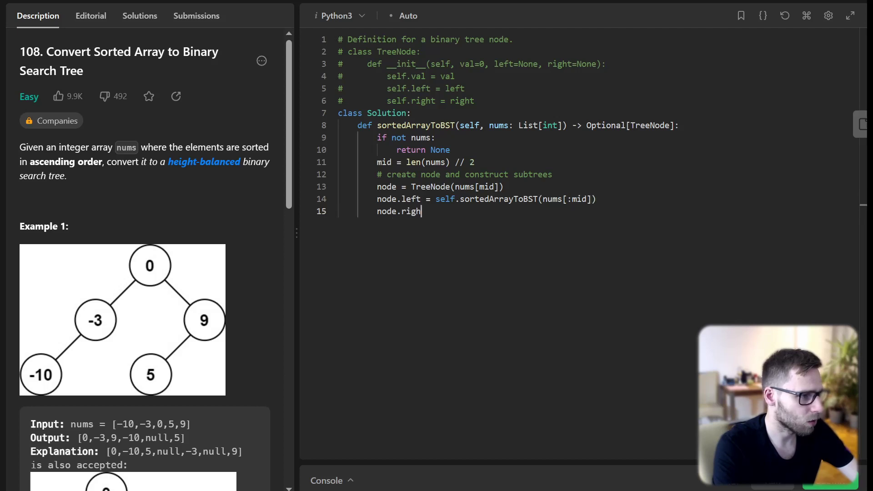
pyautogui.write('t = self.so')
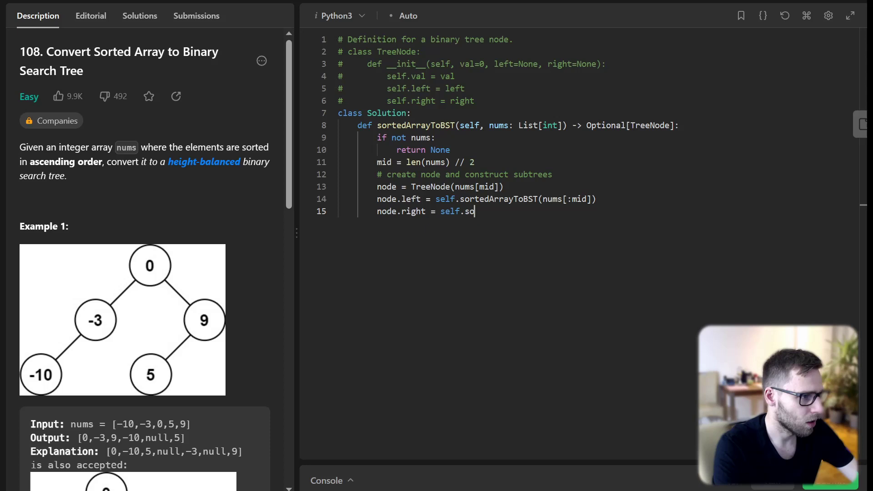
pyautogui.write('rtedArrayTo')
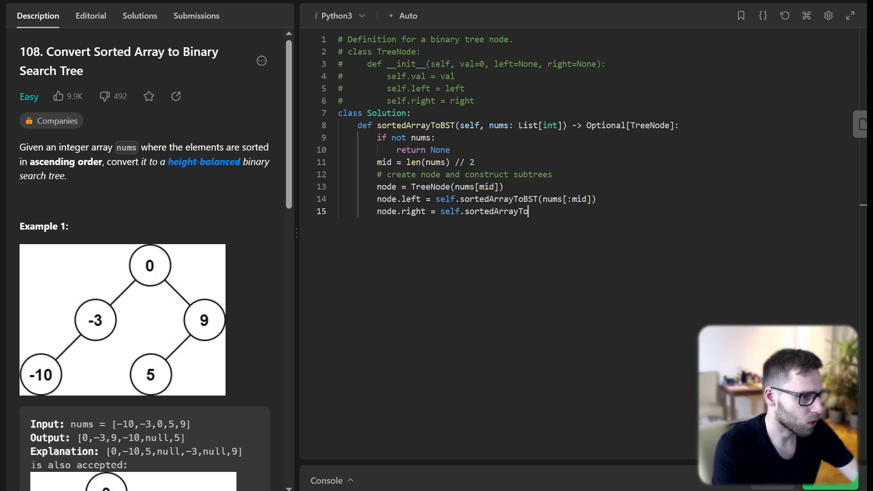
pyautogui.write('BST(nums[mid+1:')
pyautogui.write('r')
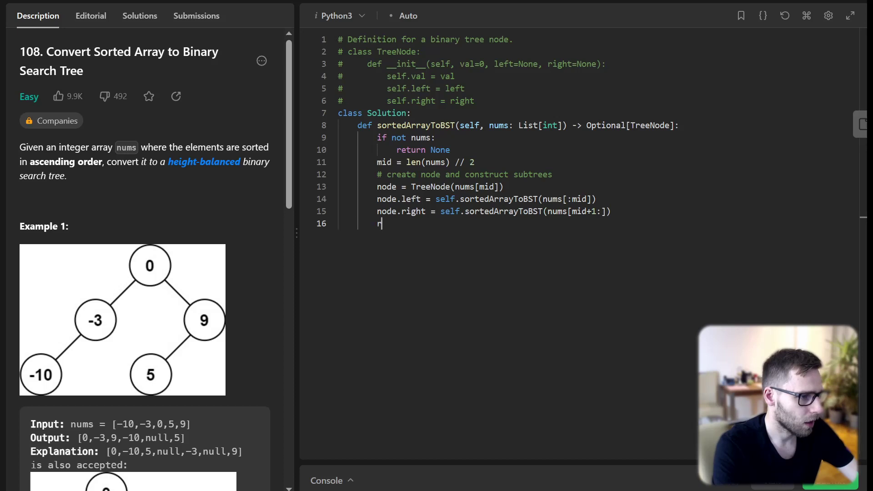
pyautogui.write('eturn node')
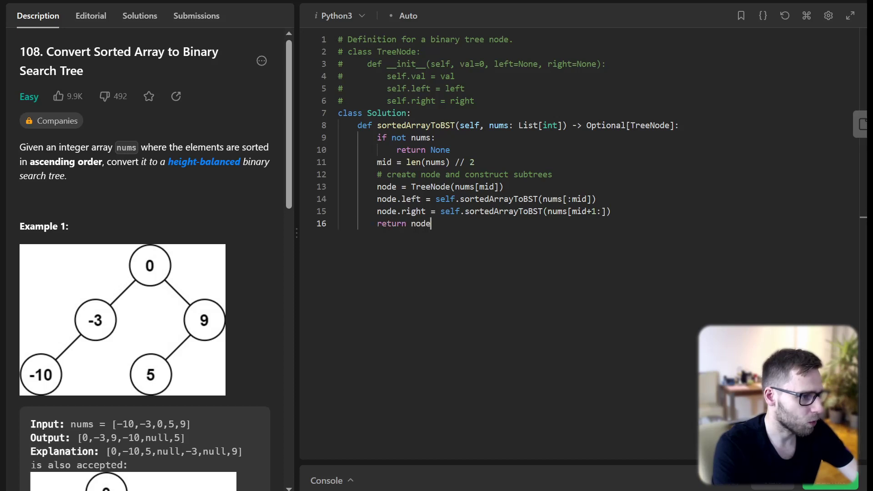
pyautogui.press('Enter')
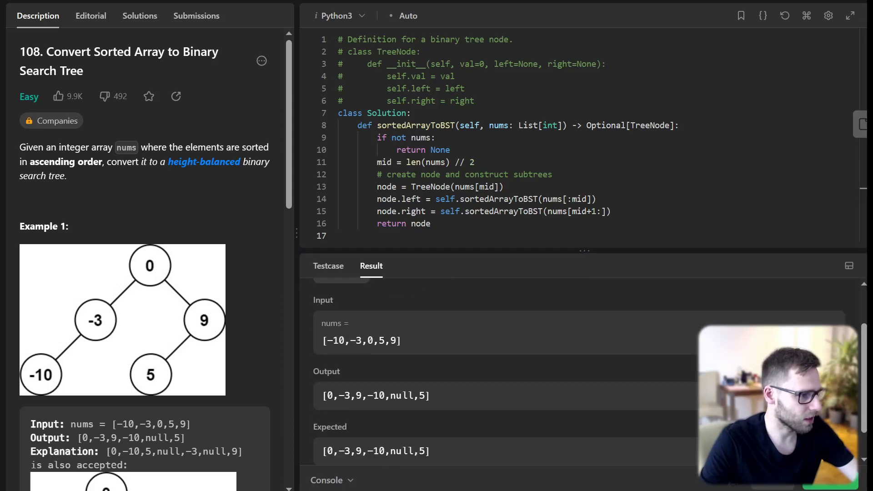
# Scroll the Result panel to compare the example Output against Expected
pyautogui.scroll(-3)
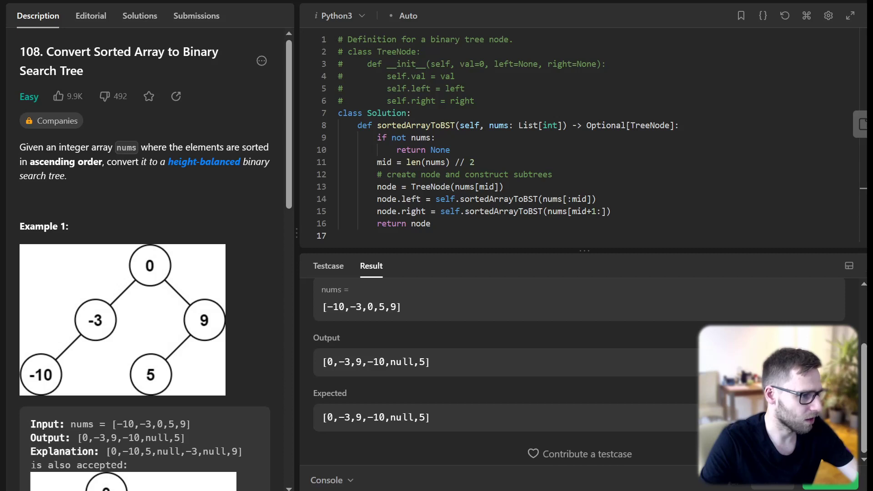
pyautogui.scroll(-3)
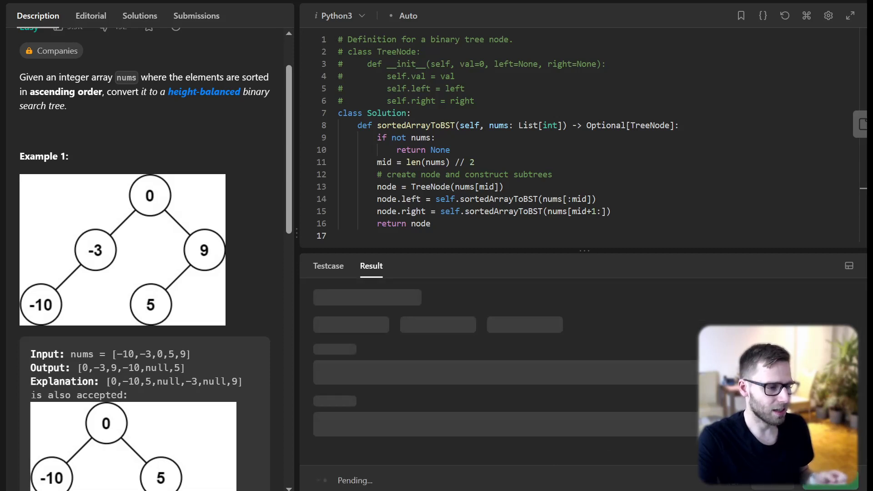
# Open the accepted submission's details (72 ms, 17.96 MB) and scroll down to its code
pyautogui.click(196, 15)
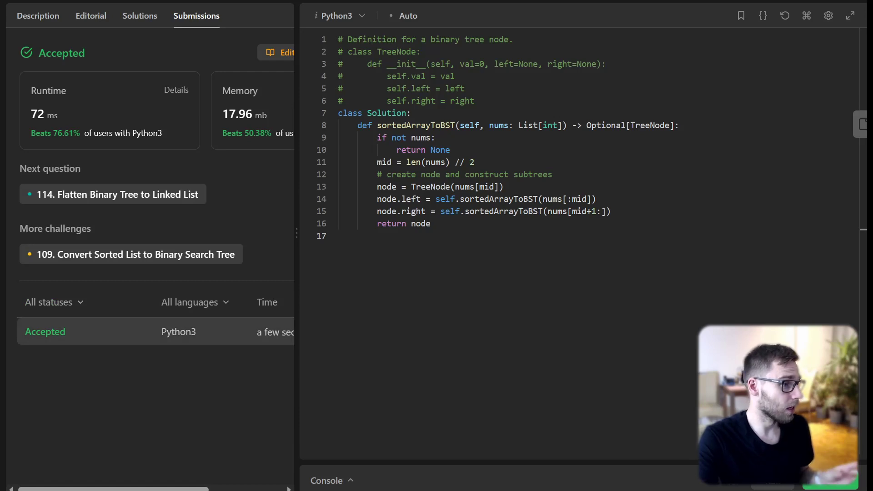
pyautogui.click(45, 331)
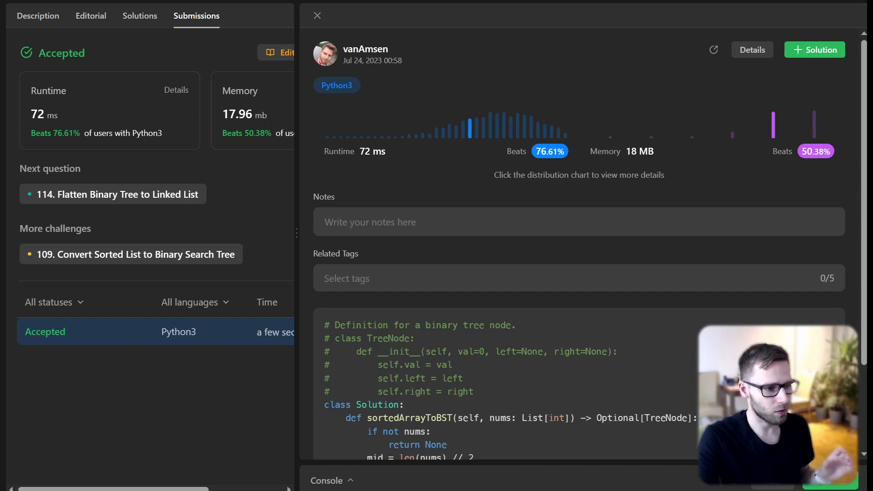
pyautogui.scroll(-3)
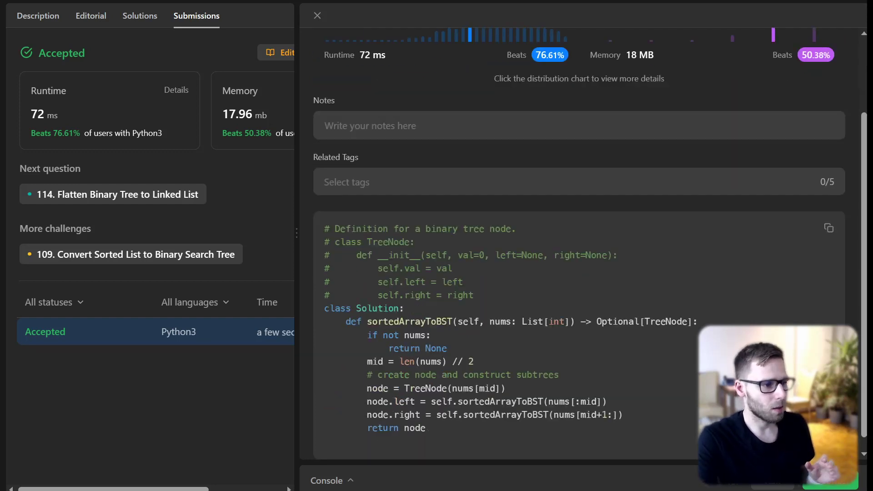
pyautogui.scroll(-3)
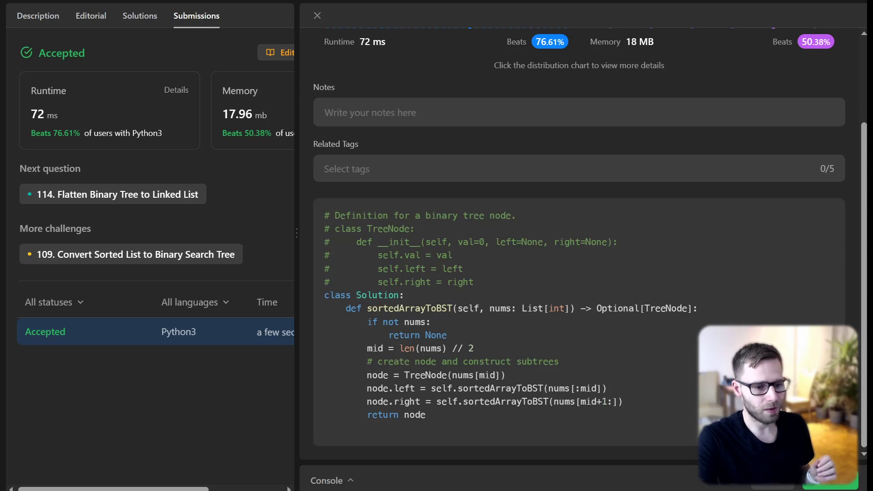